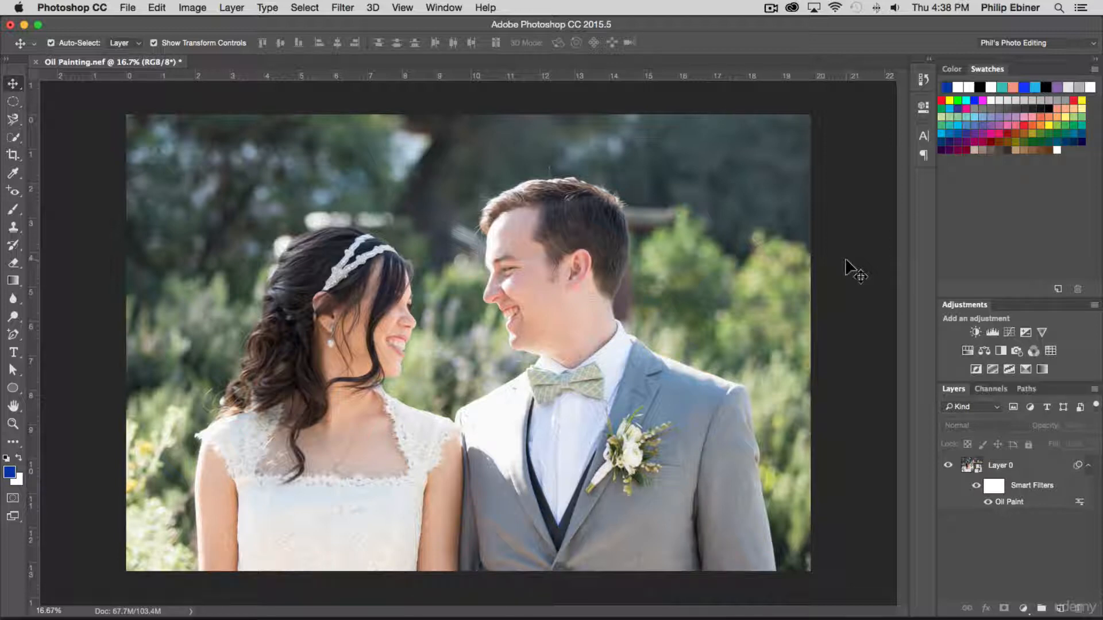
mouse_move(139, 17)
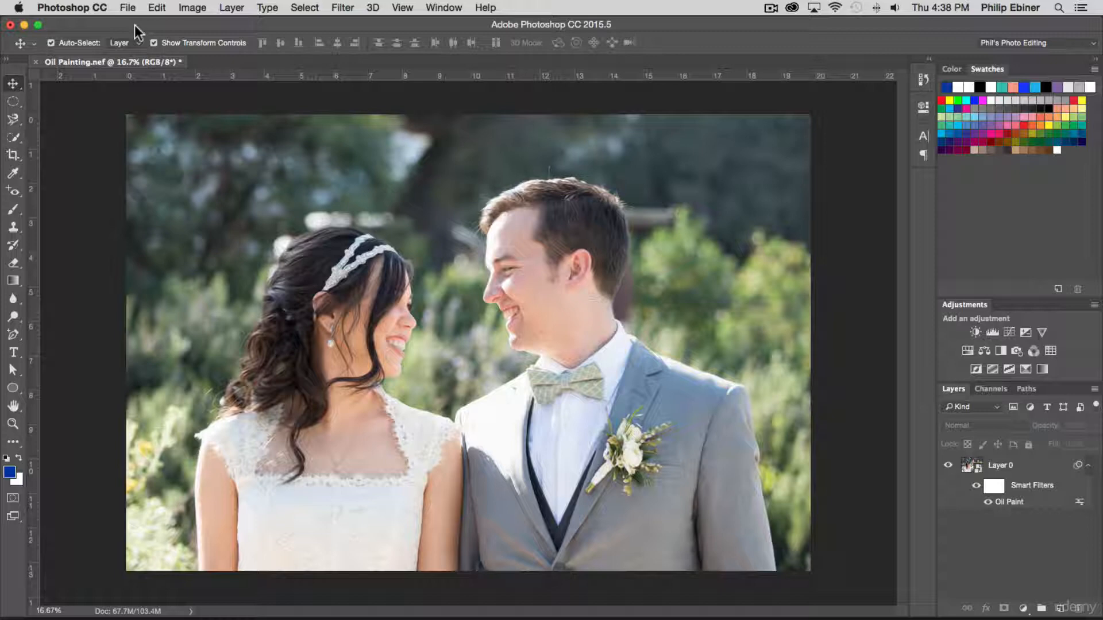
mouse_move(662, 253)
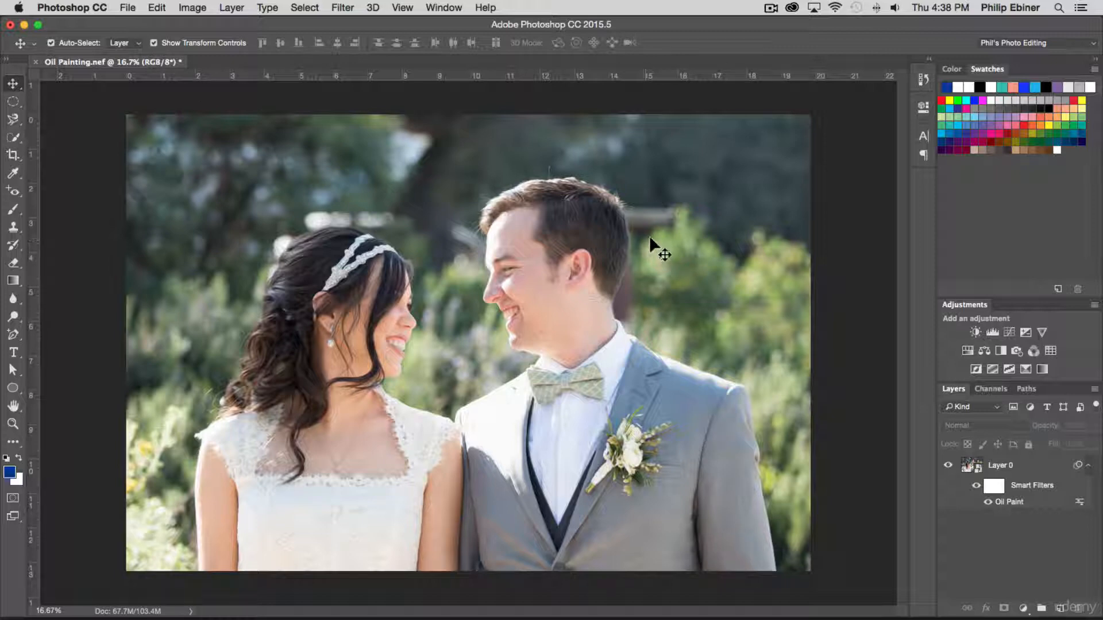
mouse_move(128, 8)
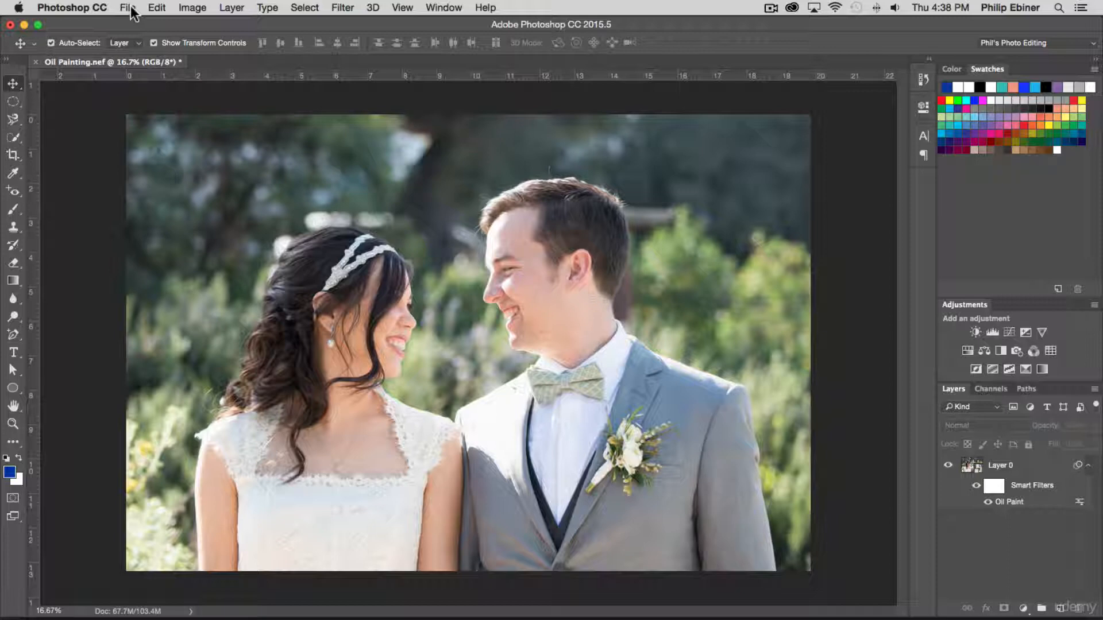
- Save the photo to the Desktop as Oil Painting.psd in Photoshop format with Layers kept
left_click(128, 8)
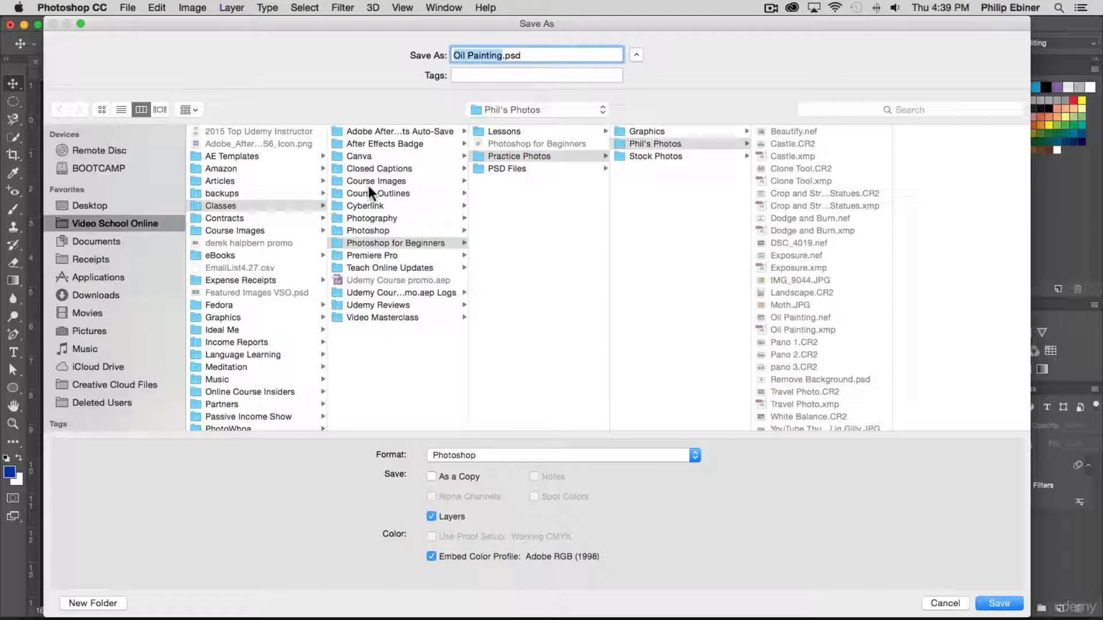
mouse_move(99, 211)
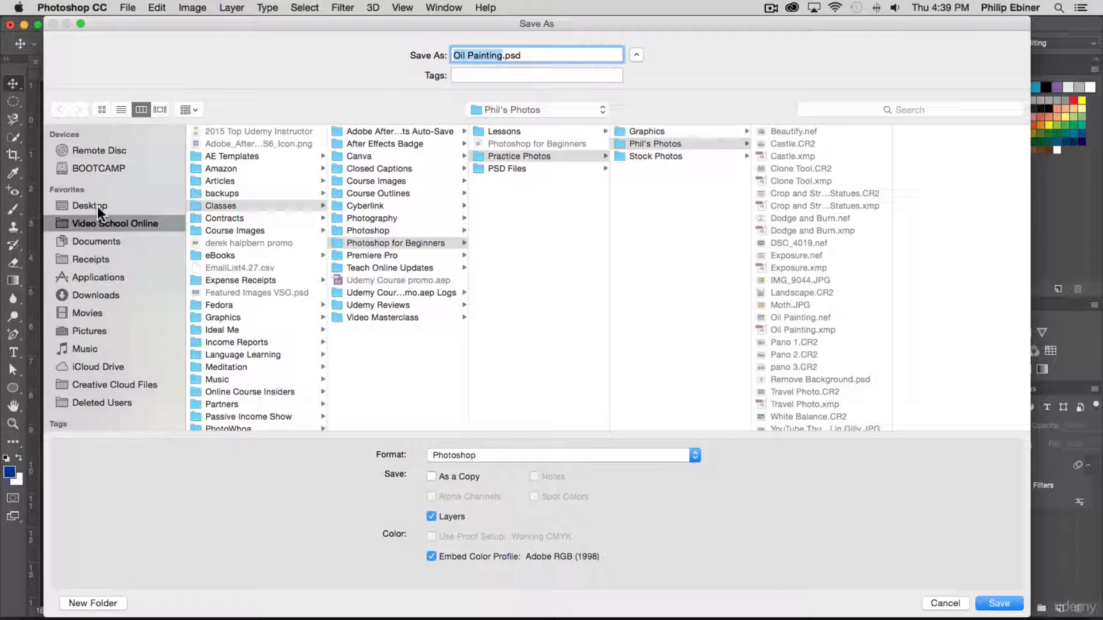
left_click(90, 206)
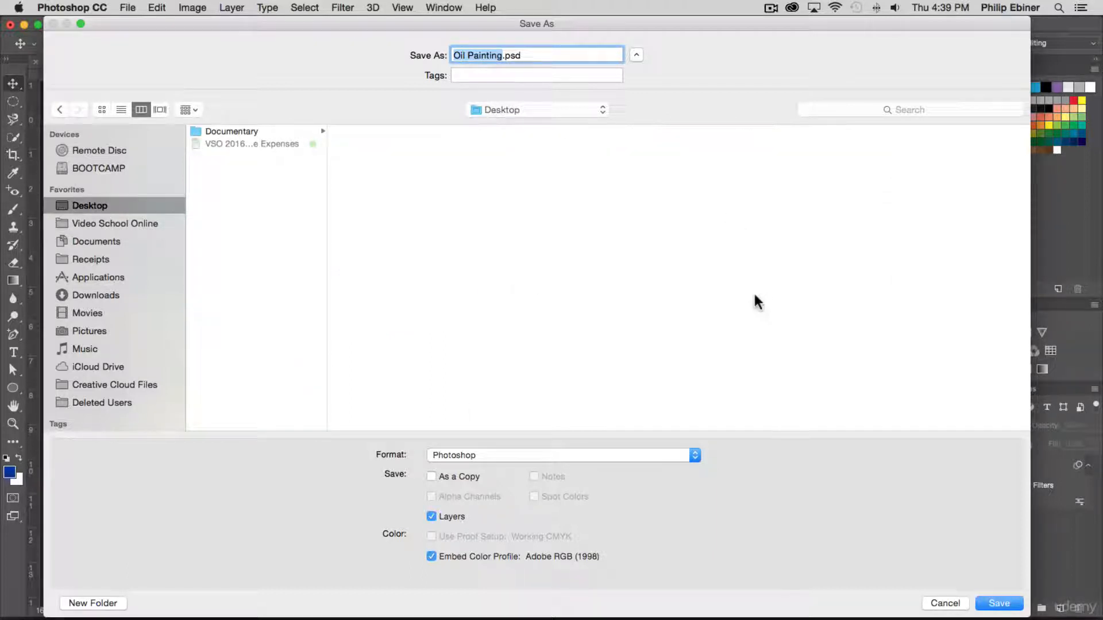
mouse_move(485, 55)
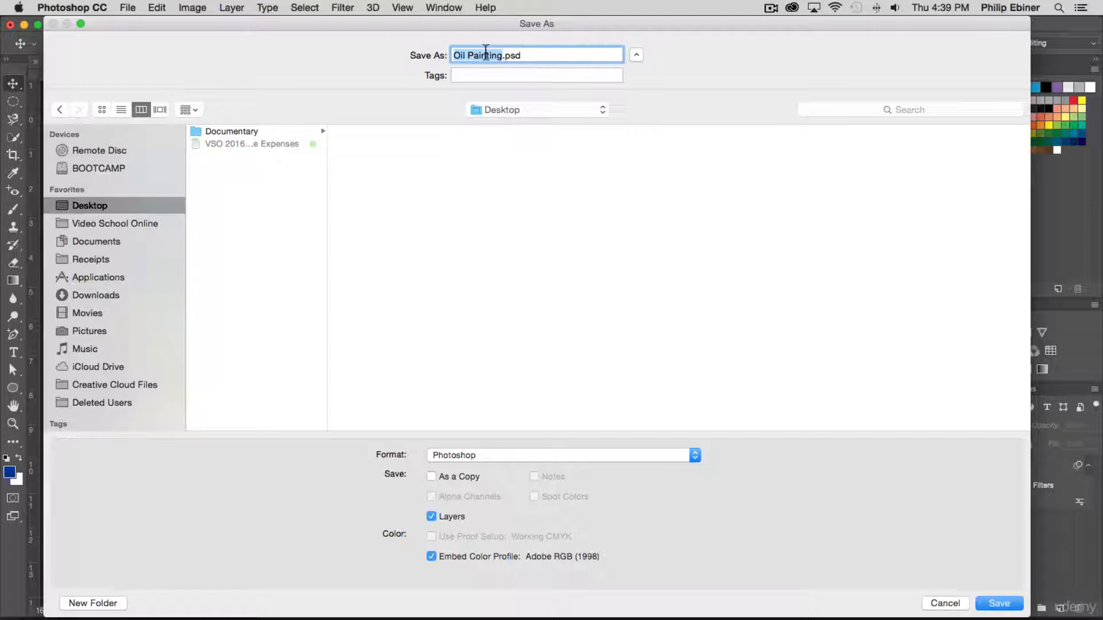
mouse_move(640, 393)
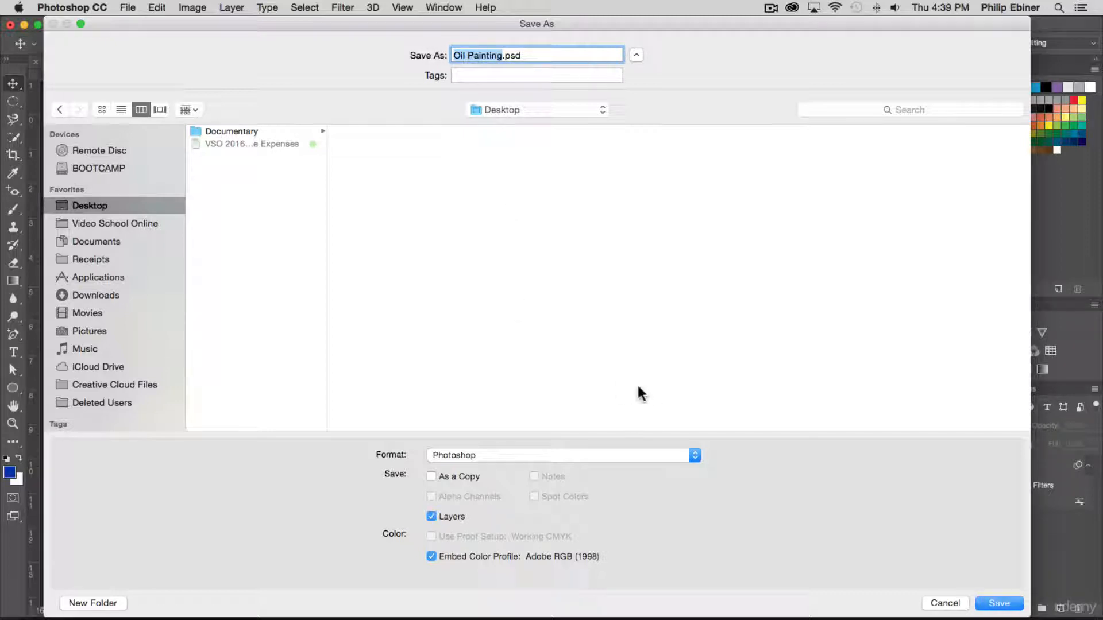
mouse_move(563, 7)
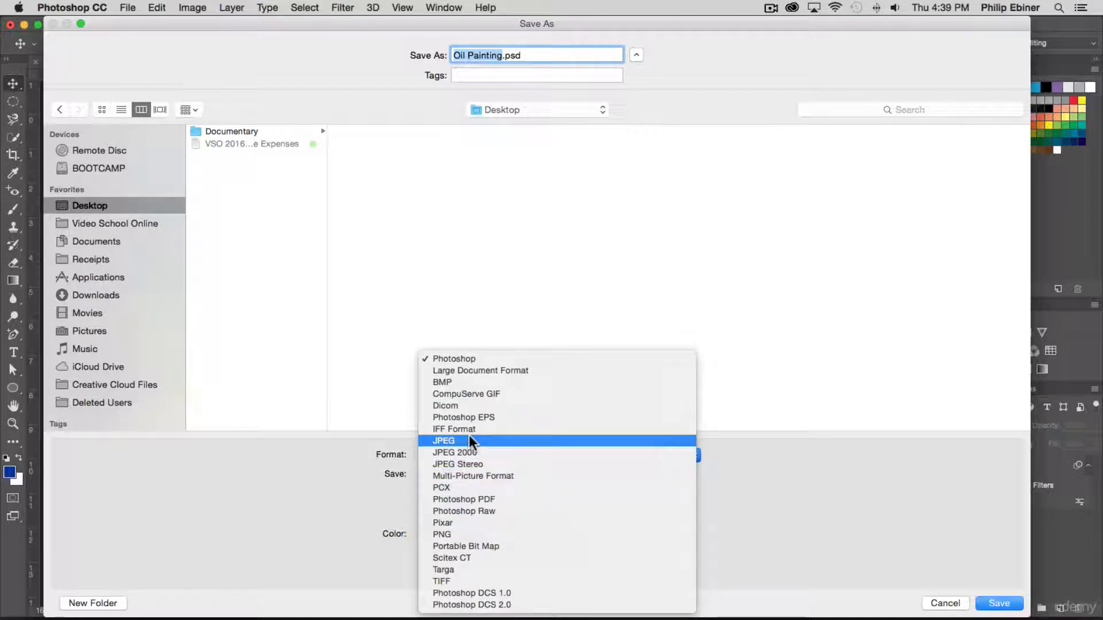
mouse_move(236, 480)
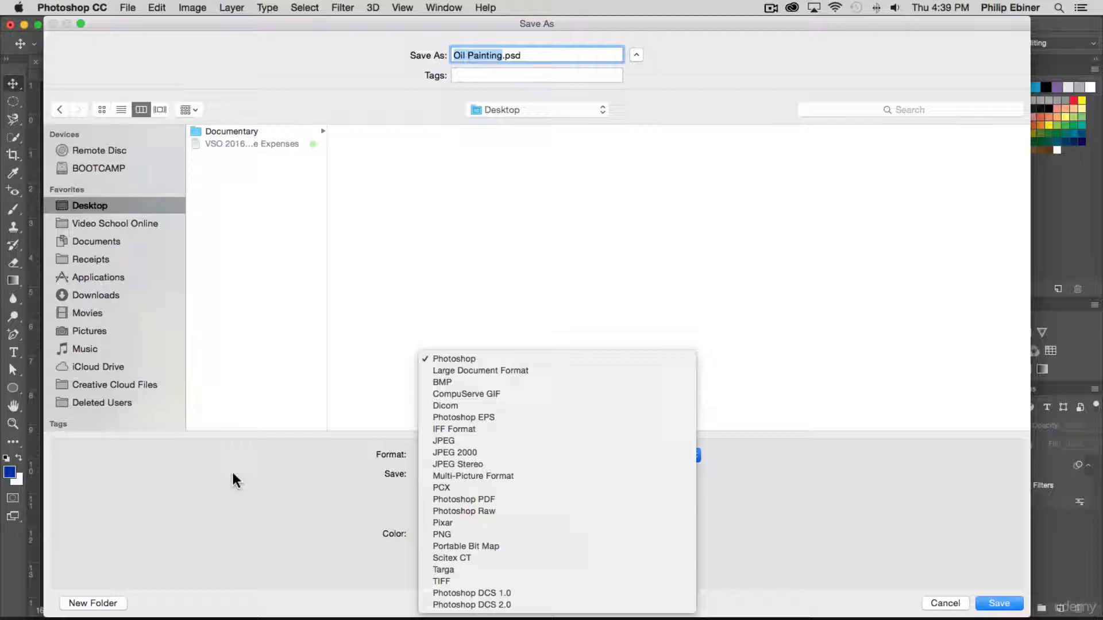
mouse_move(493, 358)
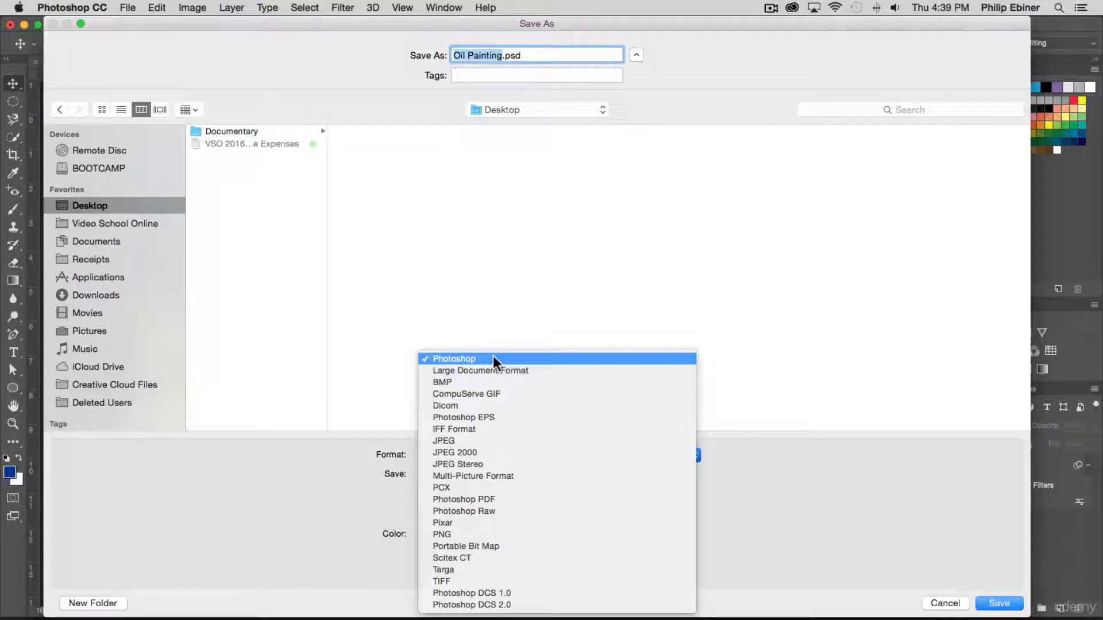
left_click(454, 359)
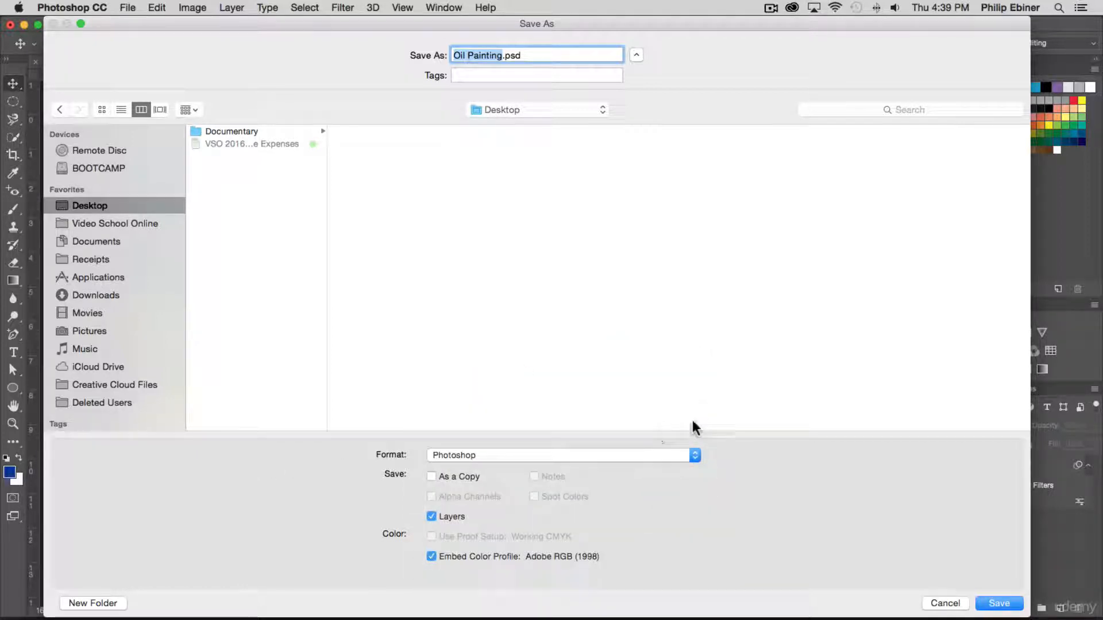
left_click(999, 603)
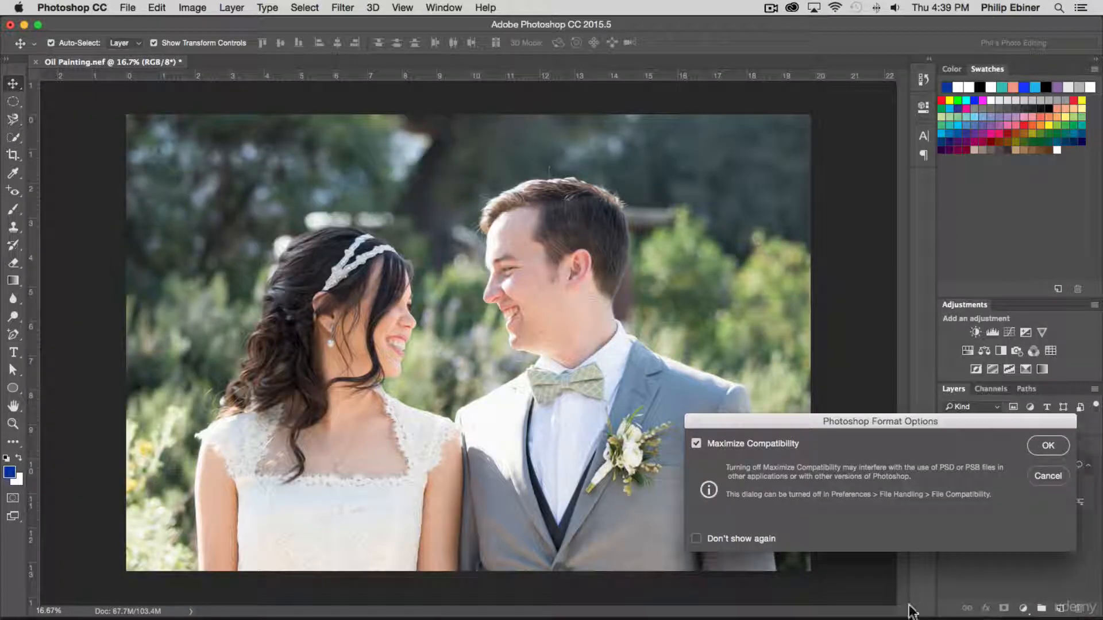
- Confirm Maximize Compatibility to finish saving Oil Painting.psd
left_click(1048, 446)
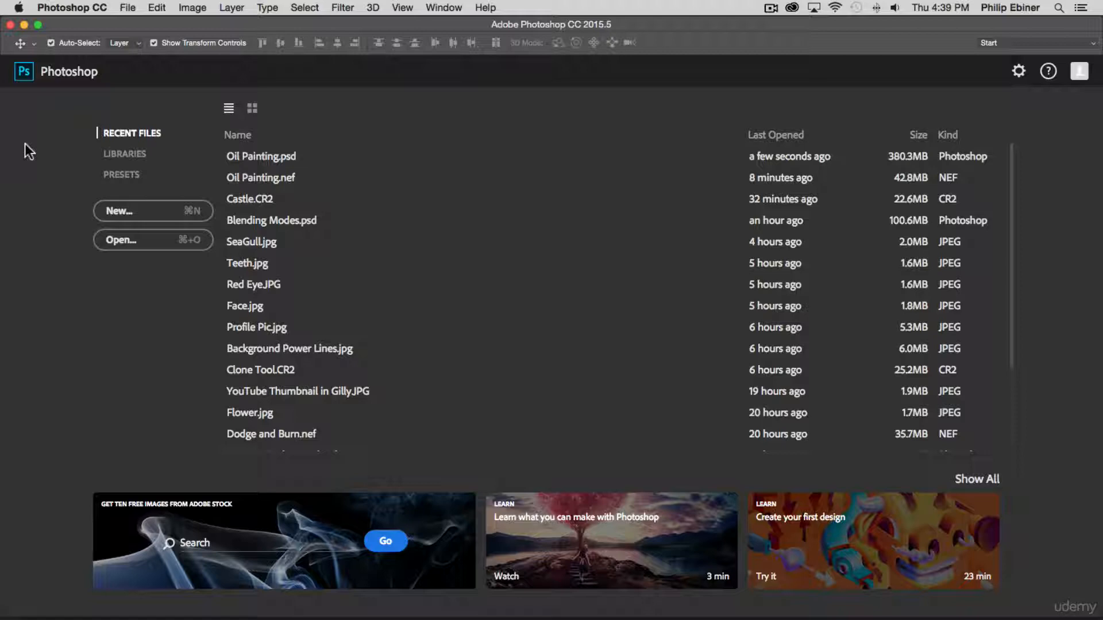
- Reopen Oil Painting.psd from the Desktop into Photoshop with its layers intact
left_click(261, 155)
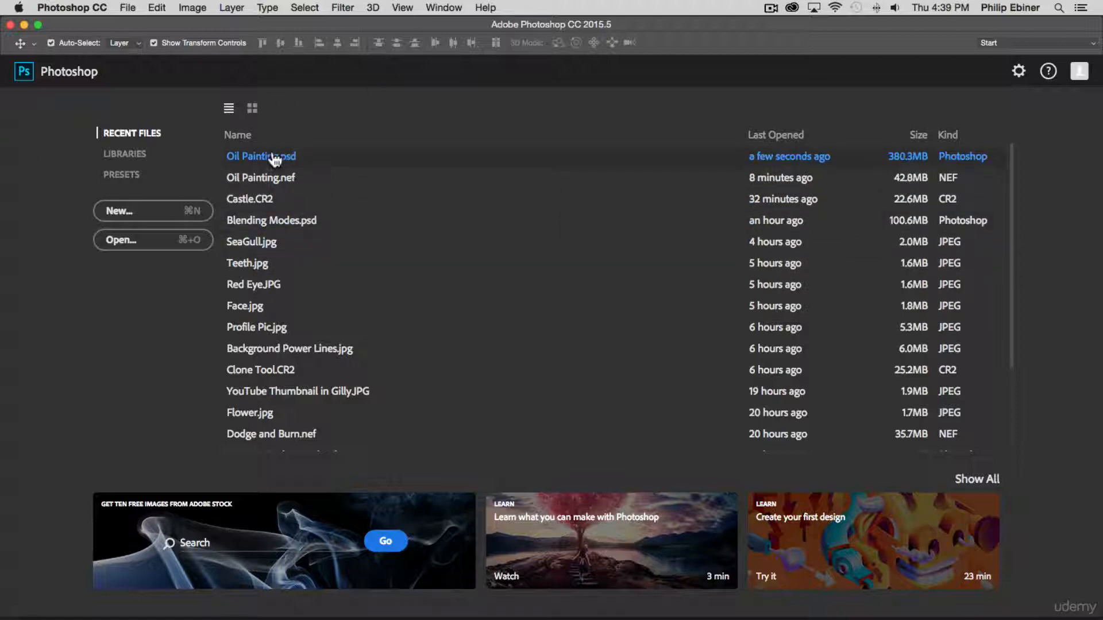
mouse_move(264, 163)
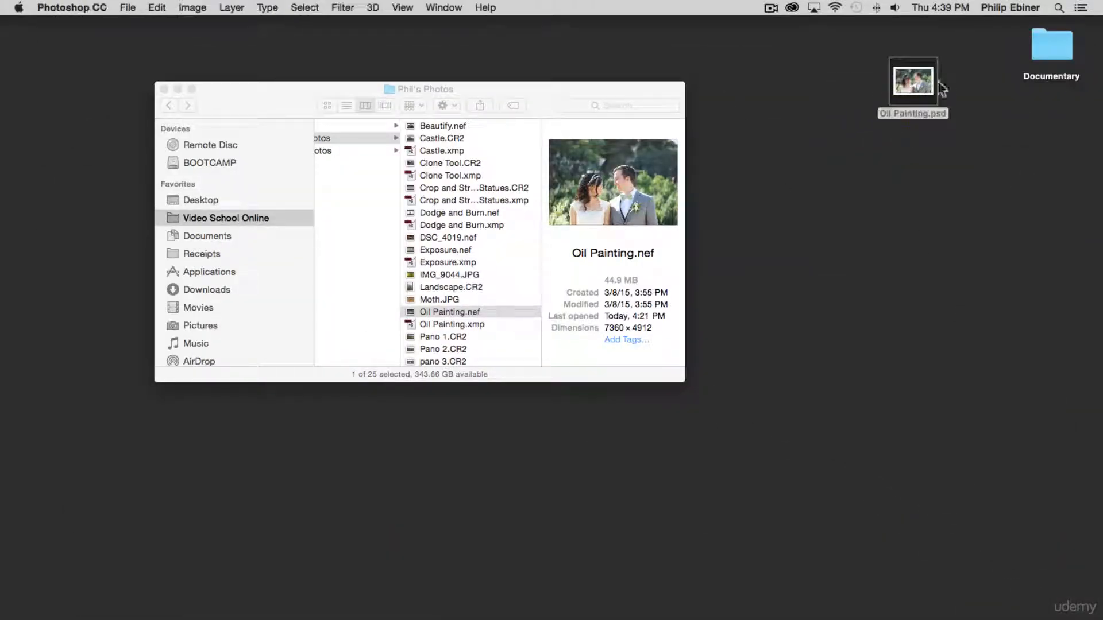
double_click(912, 80)
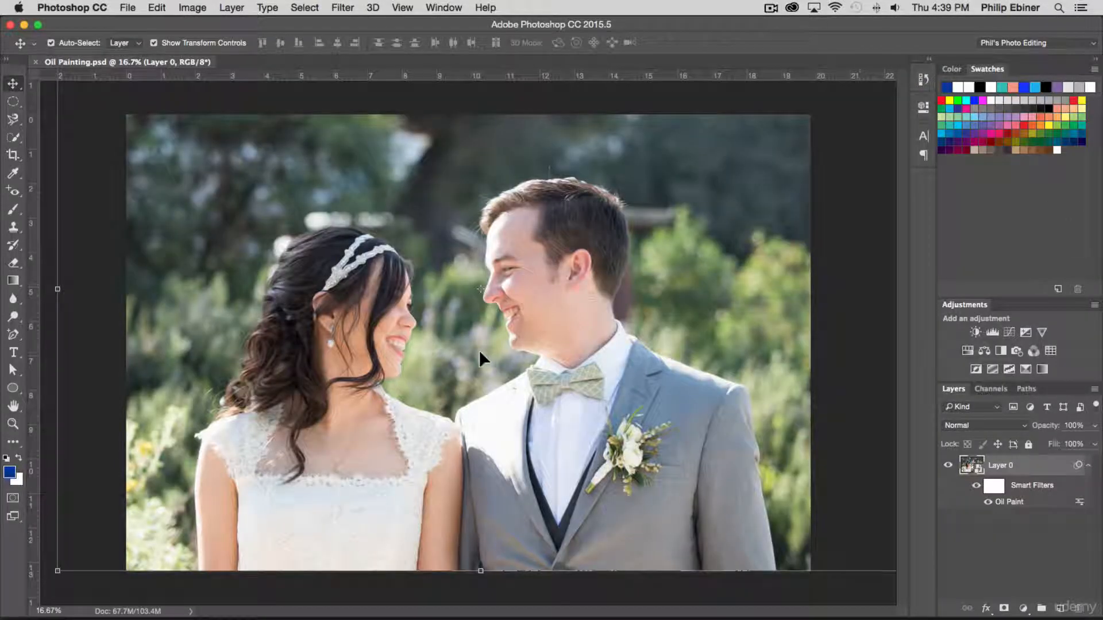
mouse_move(474, 351)
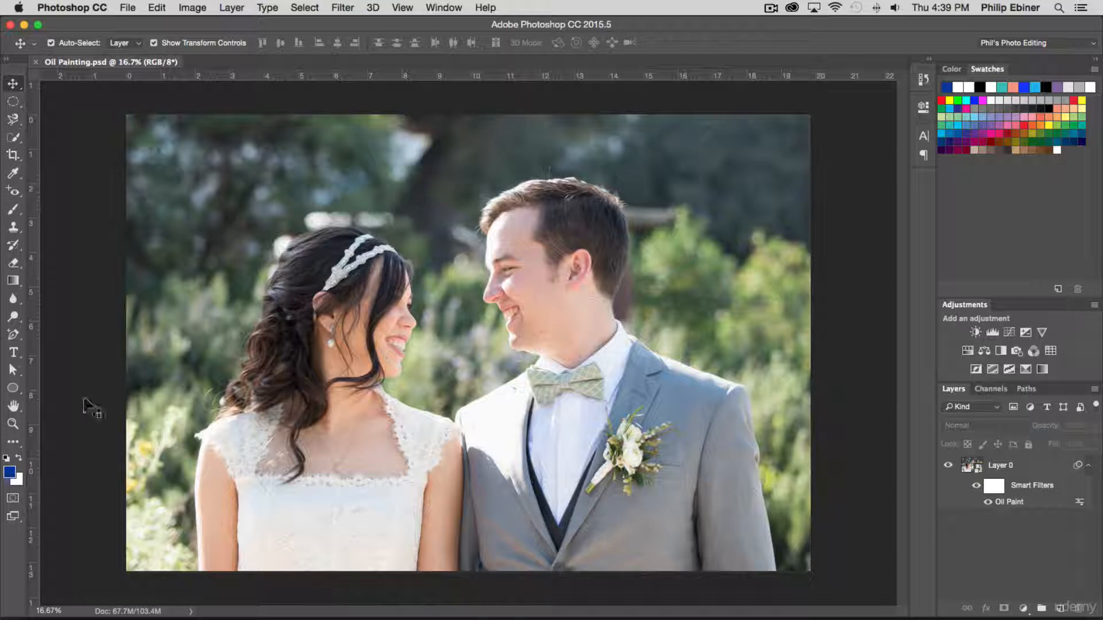
- Add a WEDDING ANNIVERSARY PARTY text layer across the bottom of the photo
left_click(13, 352)
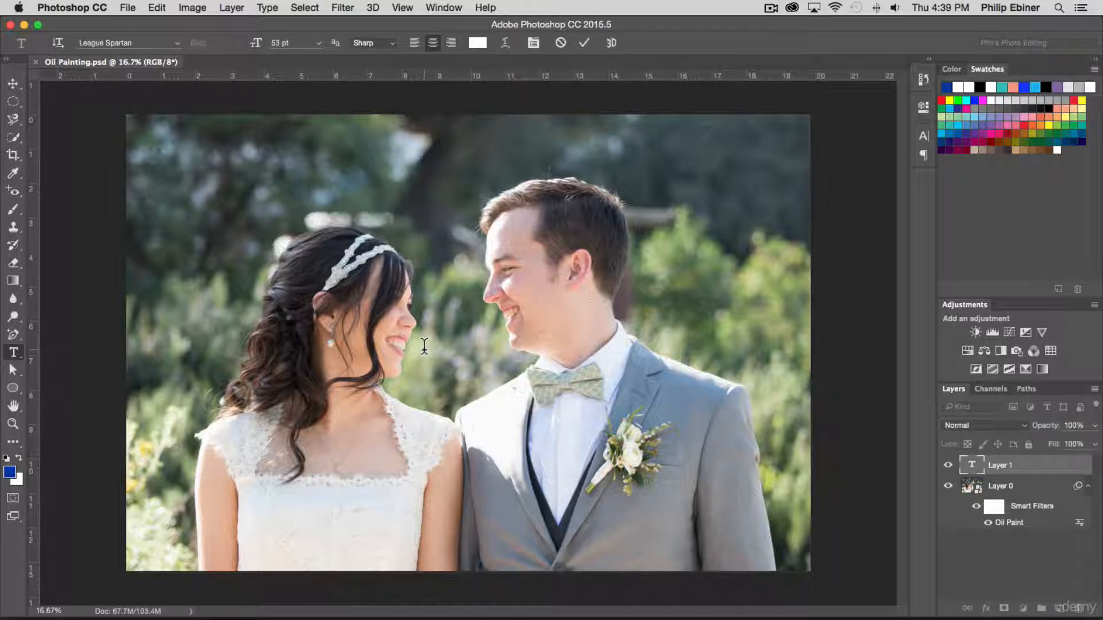
type("WEDDING ANNIVERSARY PARTY")
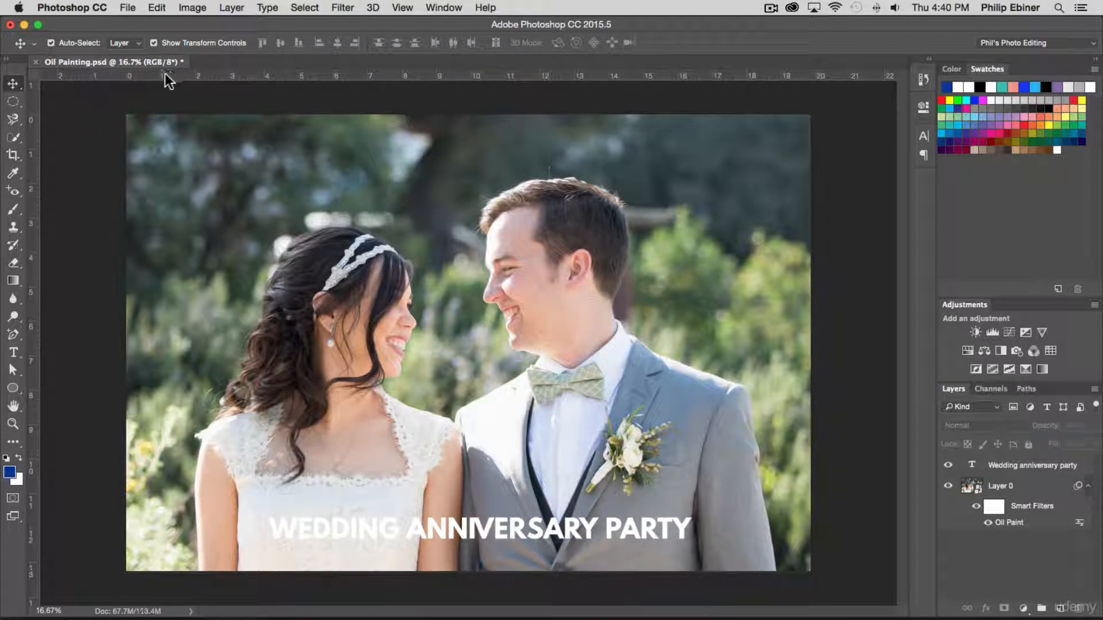
left_click(156, 8)
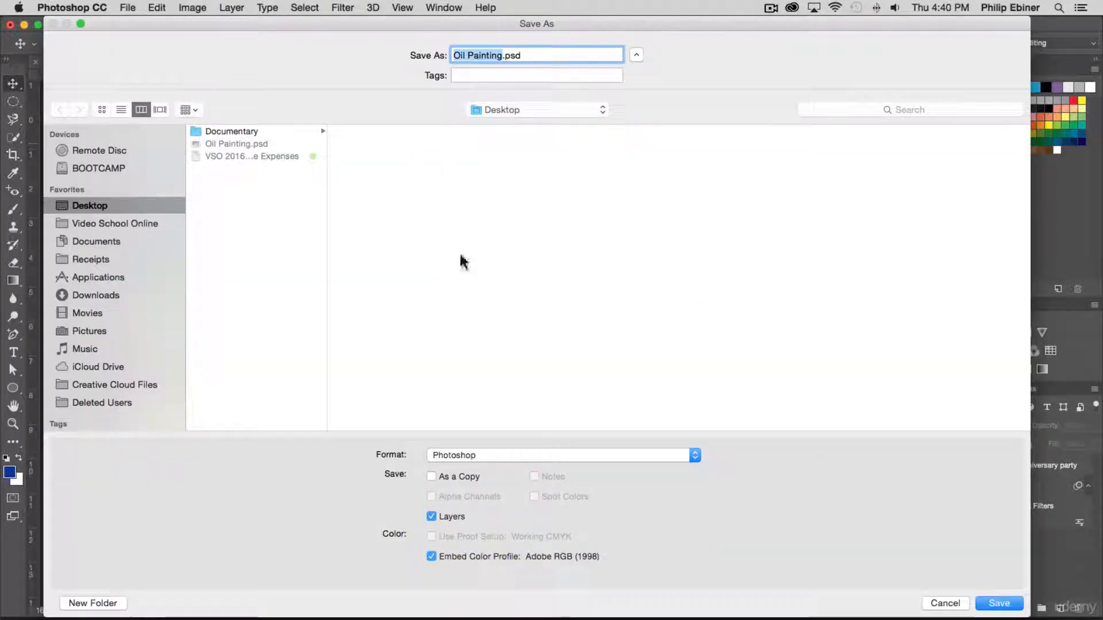
- Save a flattened copy named Oil Painting Invite.psd on the Desktop with Layers unchecked
type("Inv")
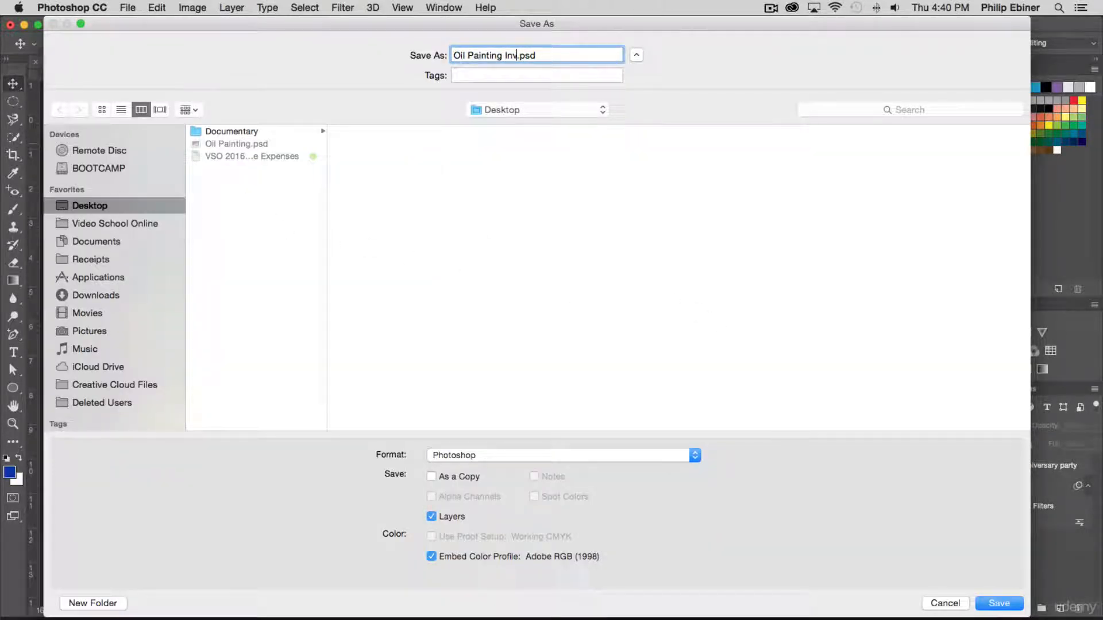
type("ite")
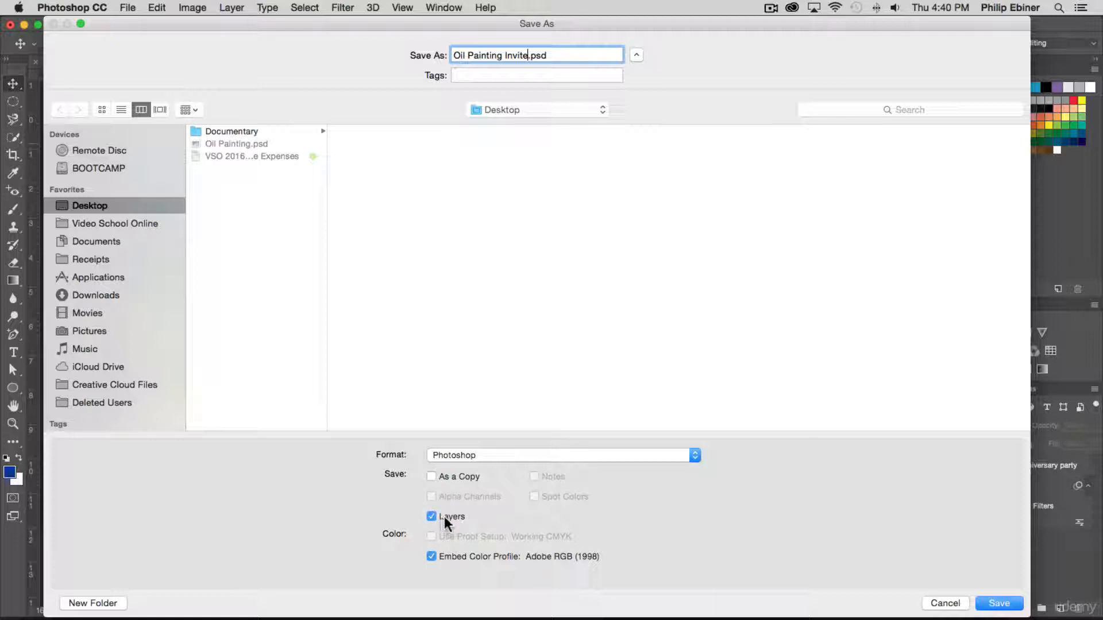
left_click(431, 516)
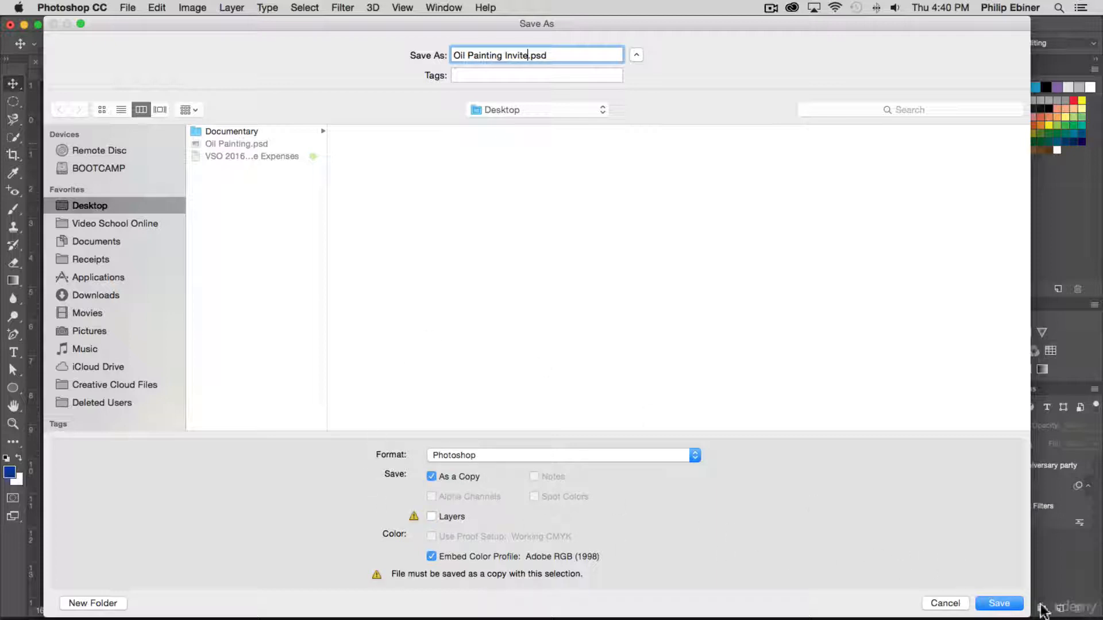
left_click(999, 603)
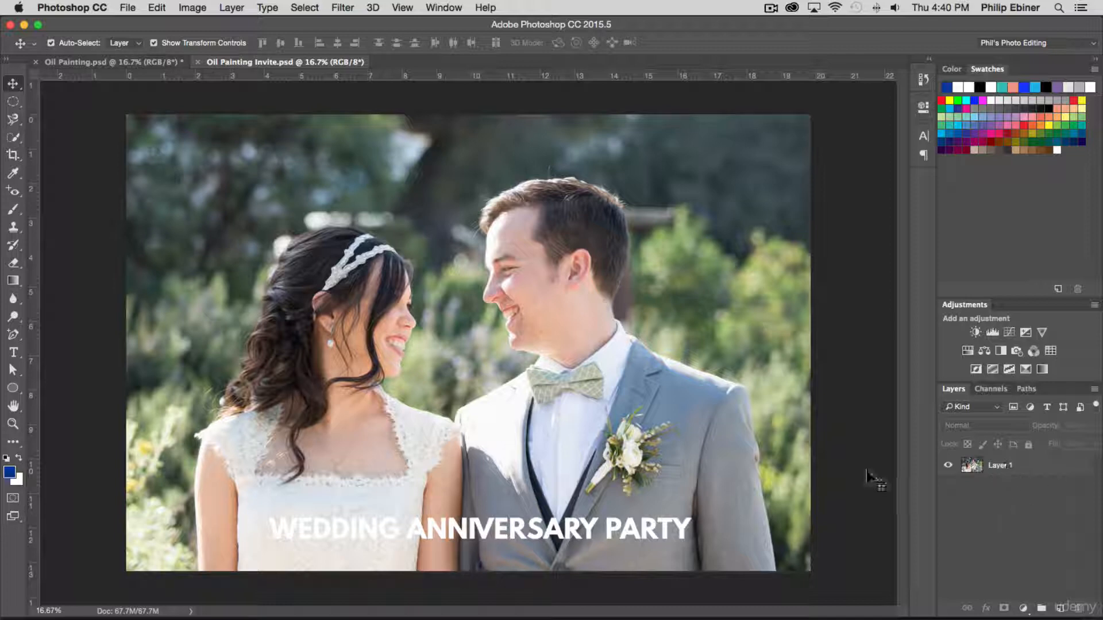
mouse_move(686, 362)
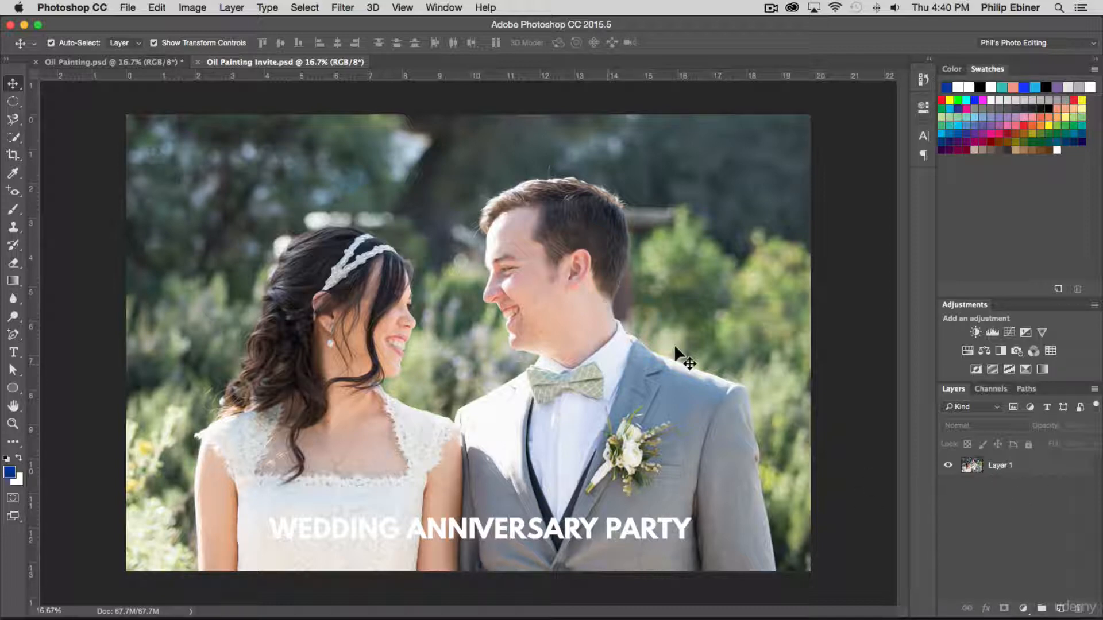
mouse_move(149, 66)
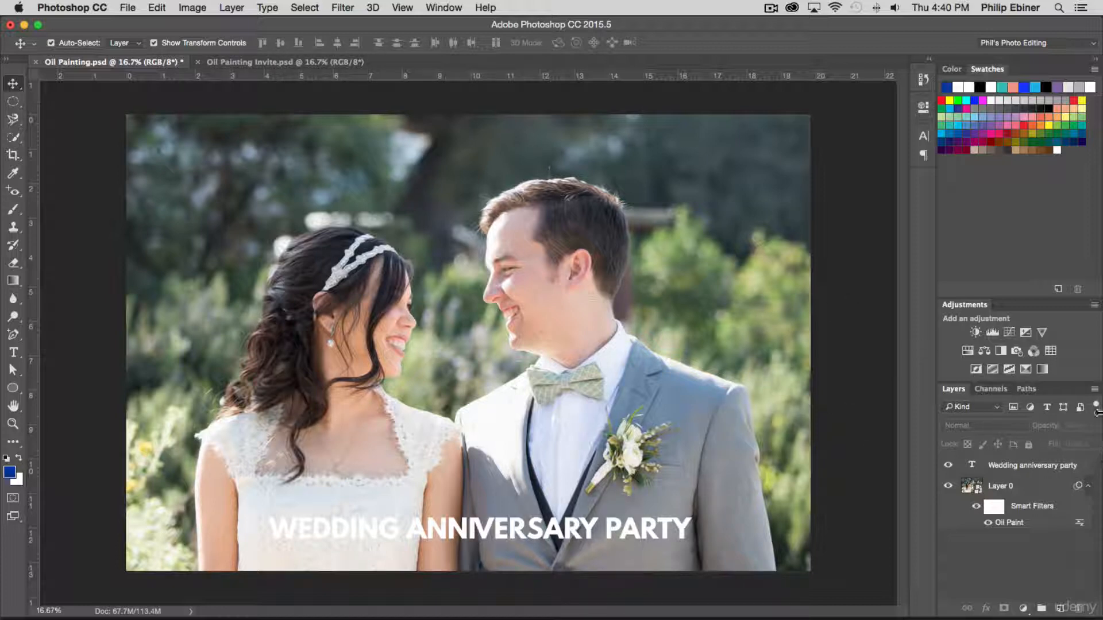
mouse_move(372, 60)
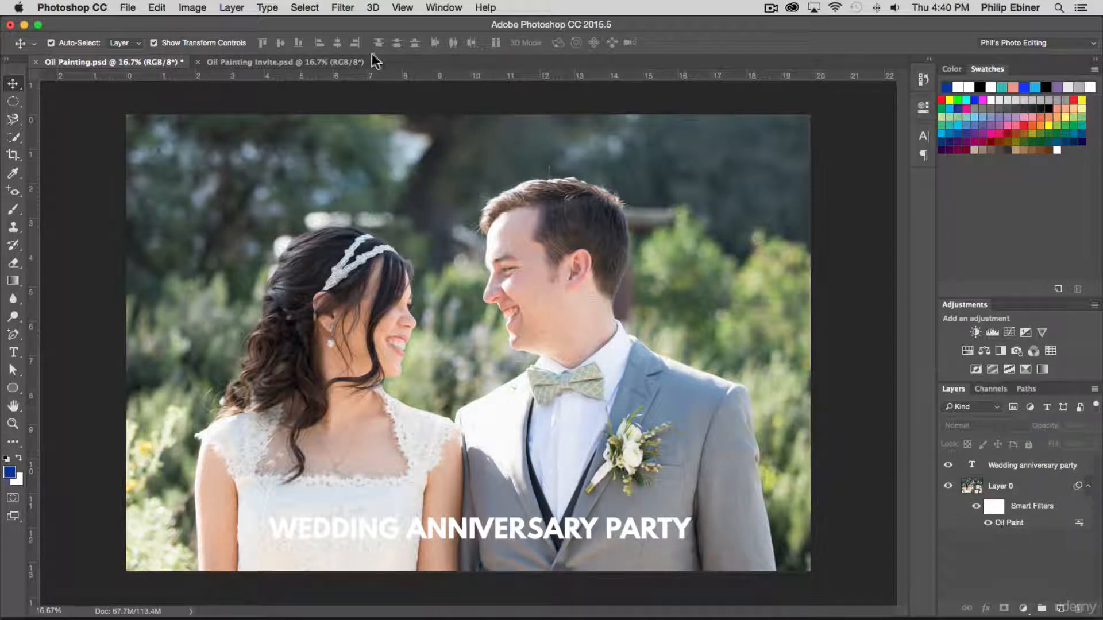
left_click(260, 62)
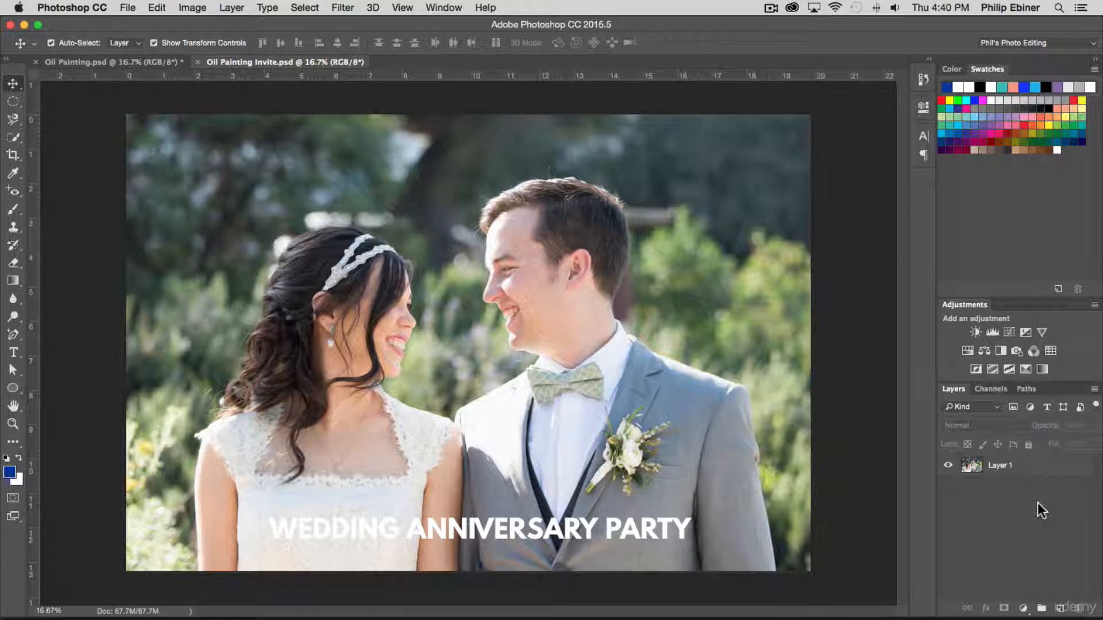
mouse_move(1029, 494)
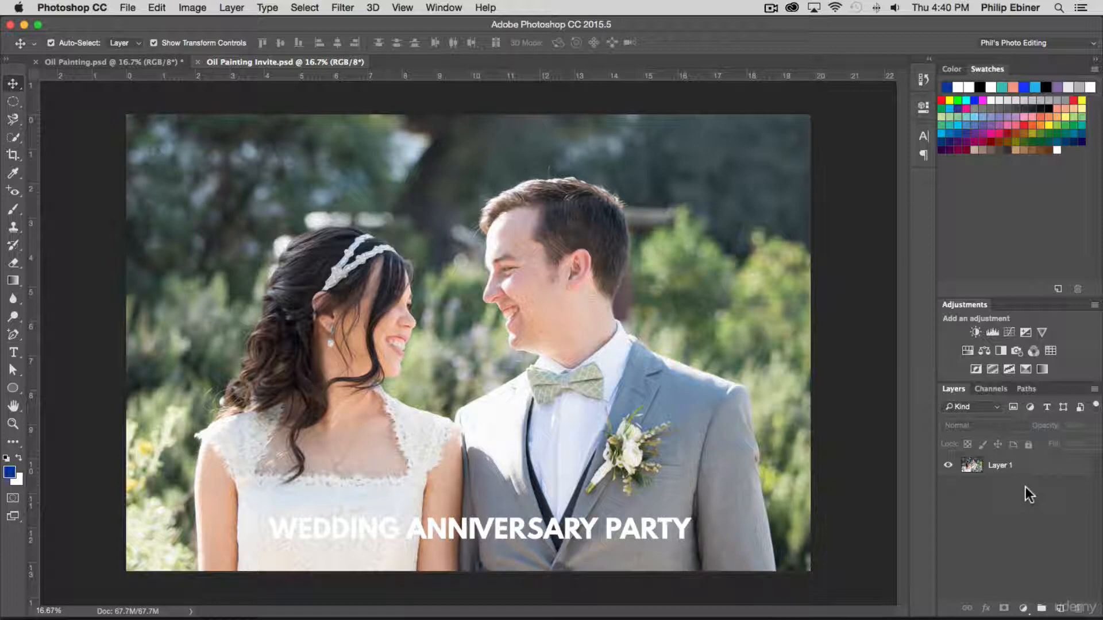
mouse_move(931, 466)
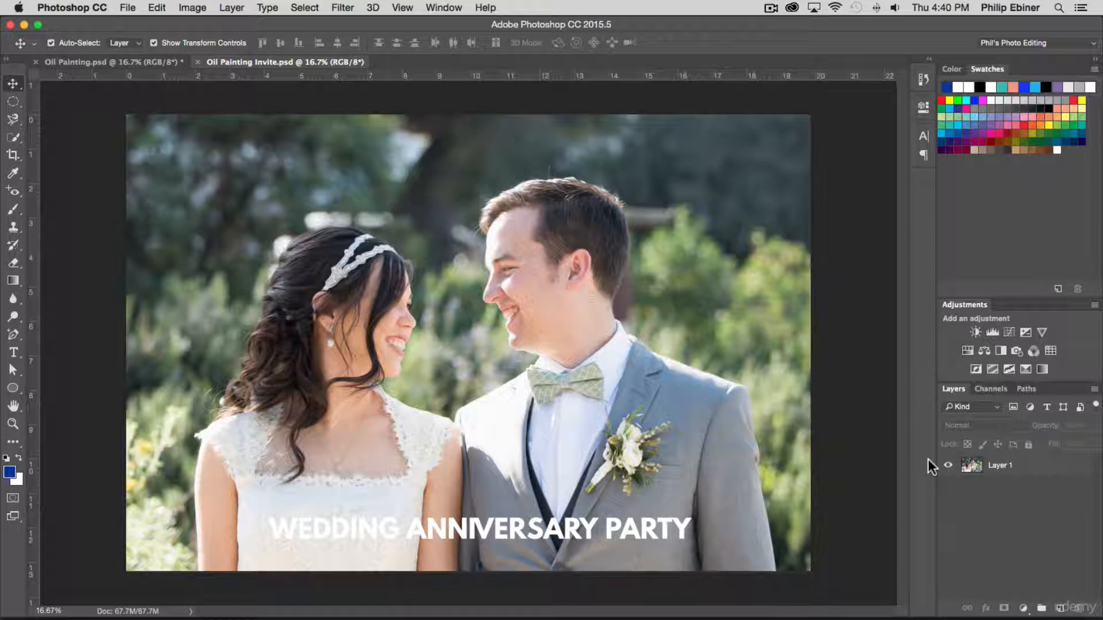